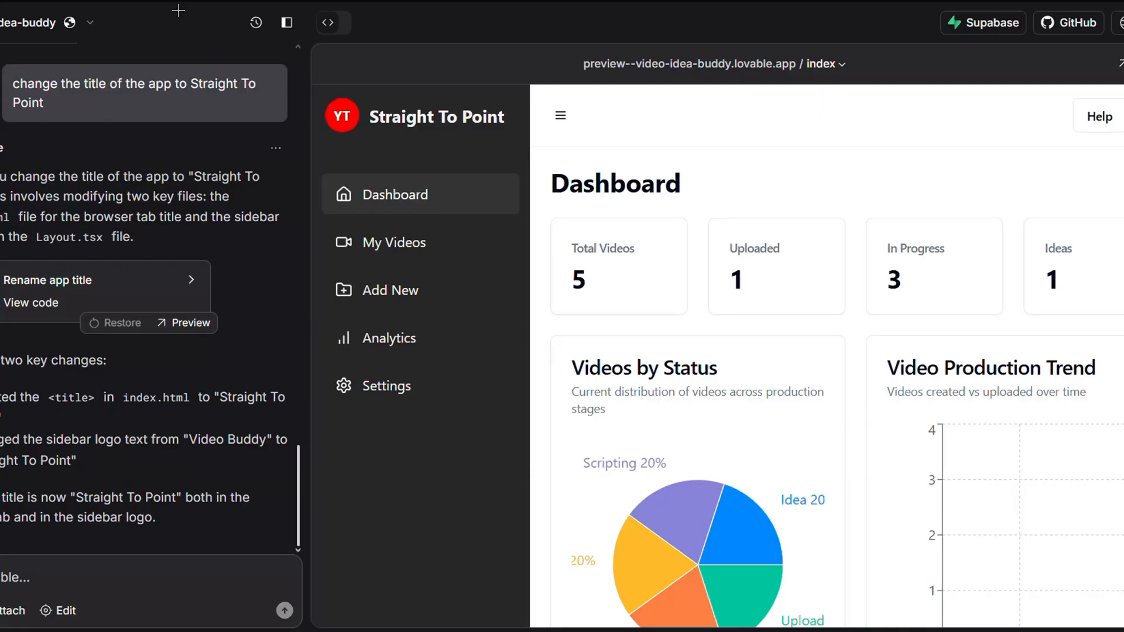
{"action": "mouse_move", "coordinate": [936, 47]}
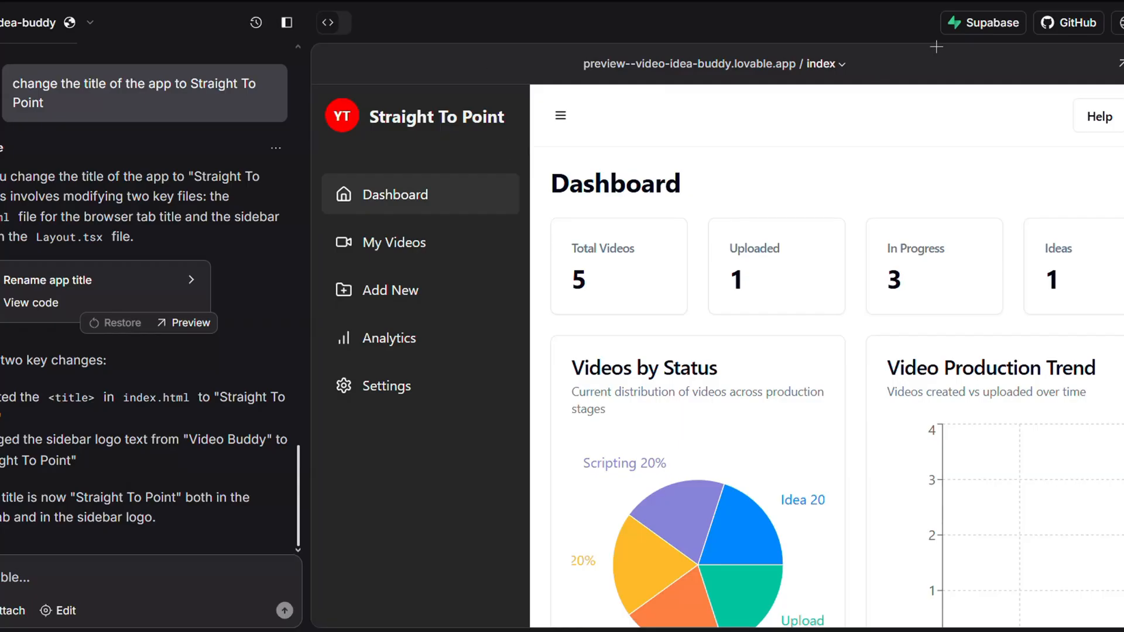
{"action": "mouse_move", "coordinate": [991, 22]}
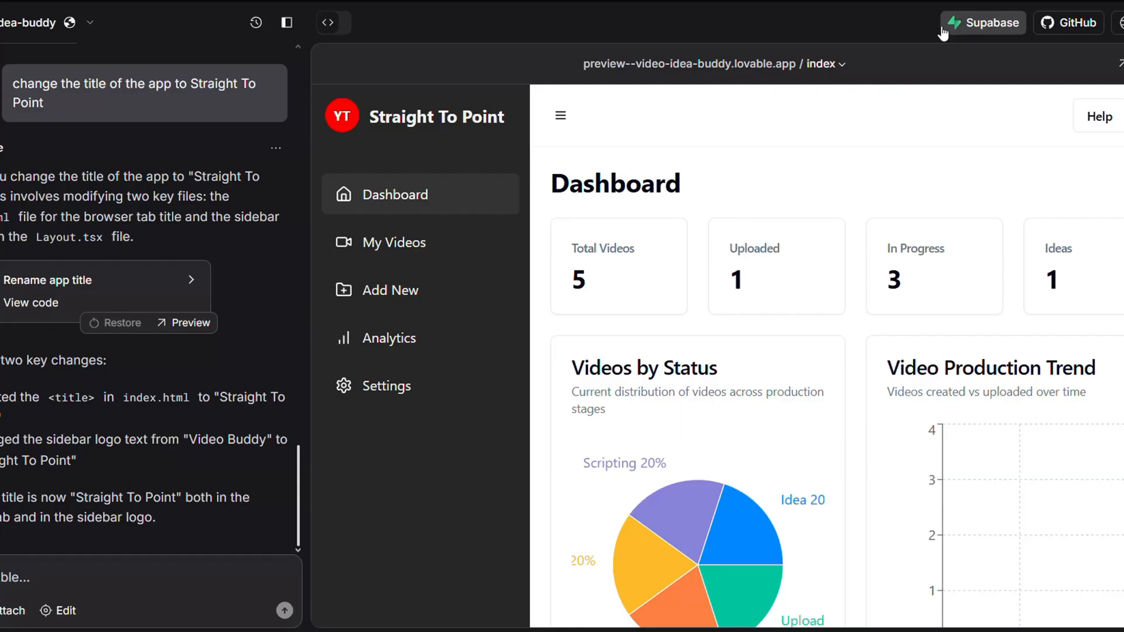
Authorize Lovable to access StraightToPoint's Org in Supabase
{"action": "left_click", "coordinate": [992, 22]}
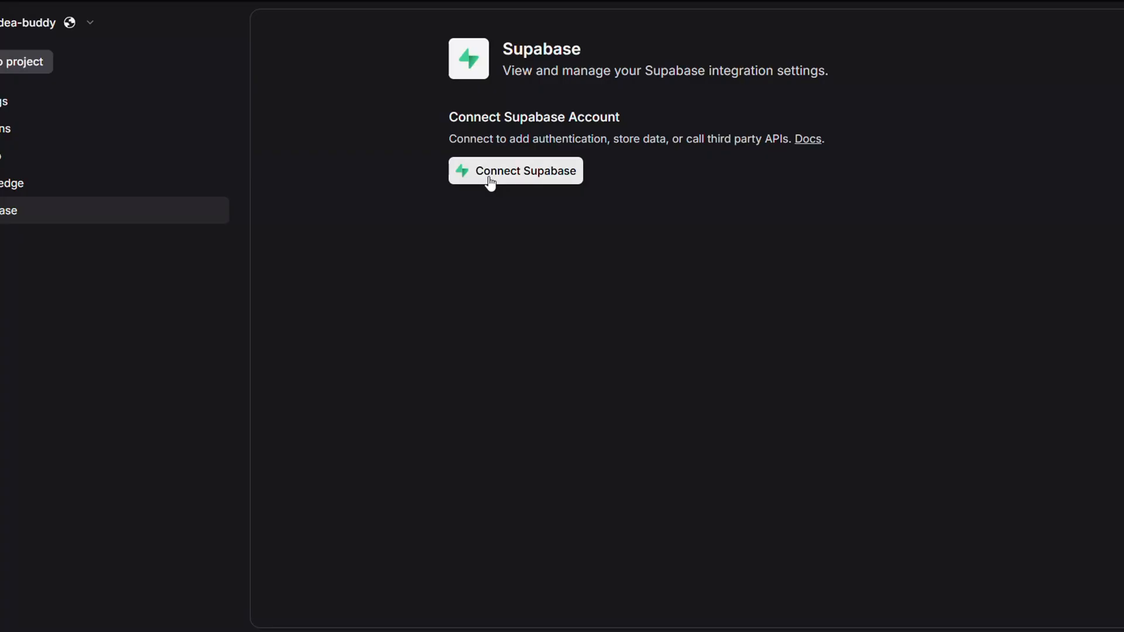
{"action": "left_click", "coordinate": [515, 170]}
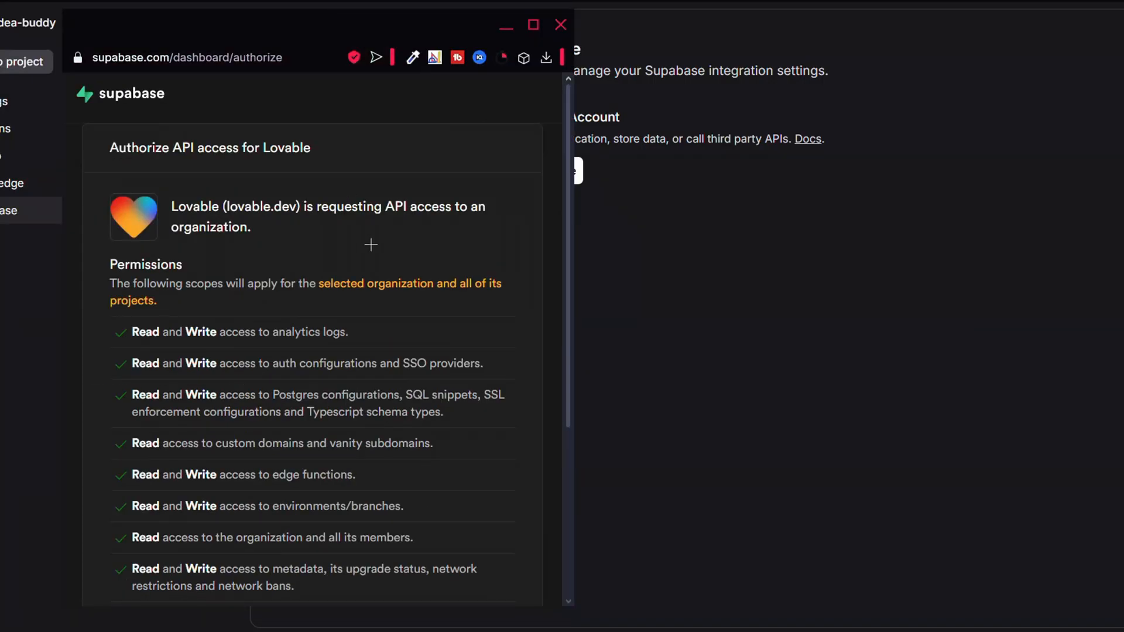
{"action": "mouse_move", "coordinate": [411, 379]}
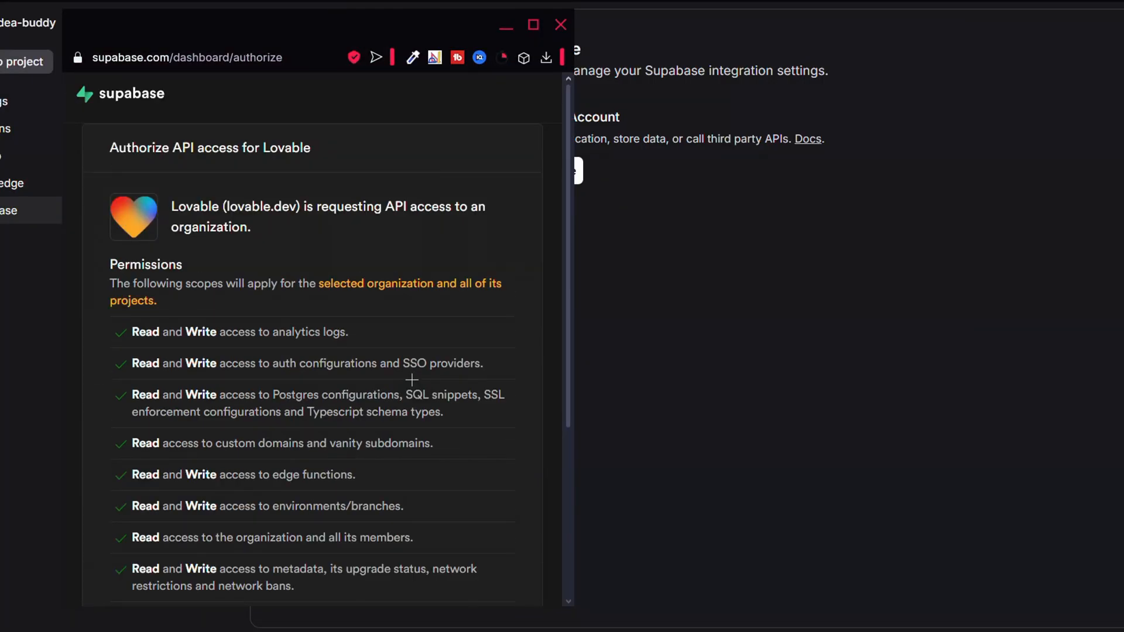
{"action": "scroll", "scroll_direction": "down", "scroll_amount": 3}
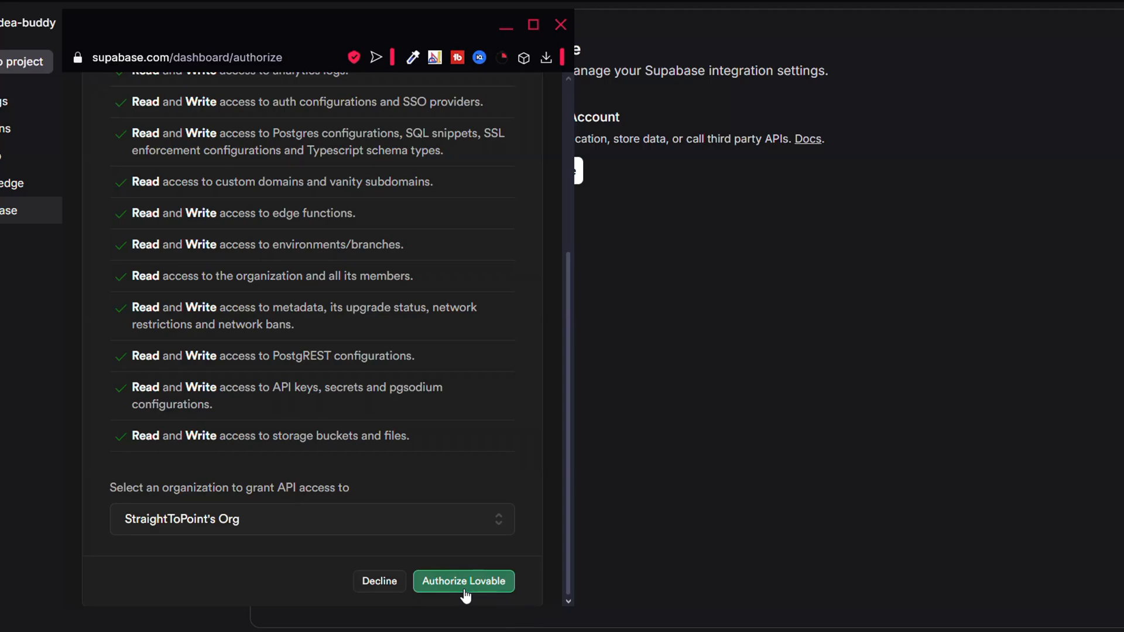
{"action": "left_click", "coordinate": [464, 582]}
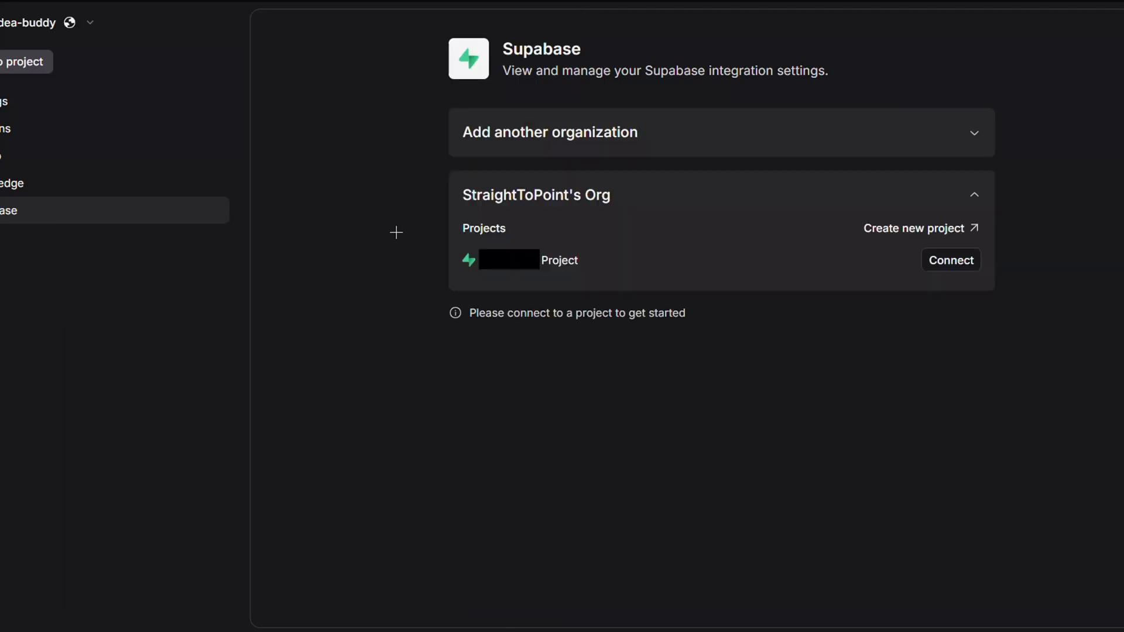
{"action": "mouse_move", "coordinate": [895, 259]}
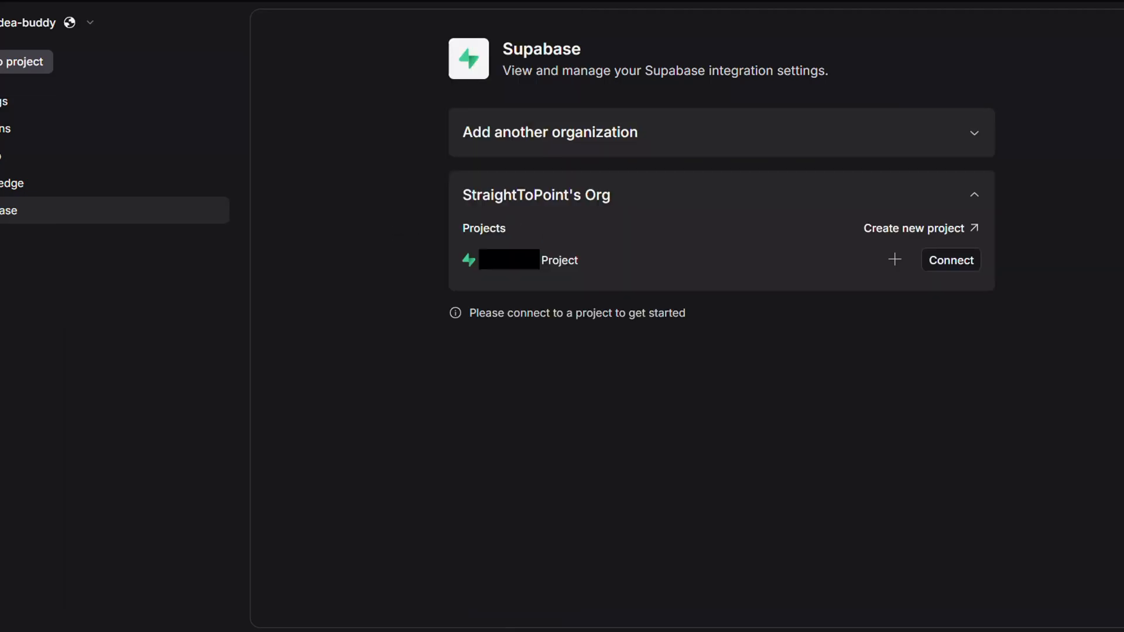
Connect the app to the org's Supabase project and confirm the connection
{"action": "left_click", "coordinate": [951, 260]}
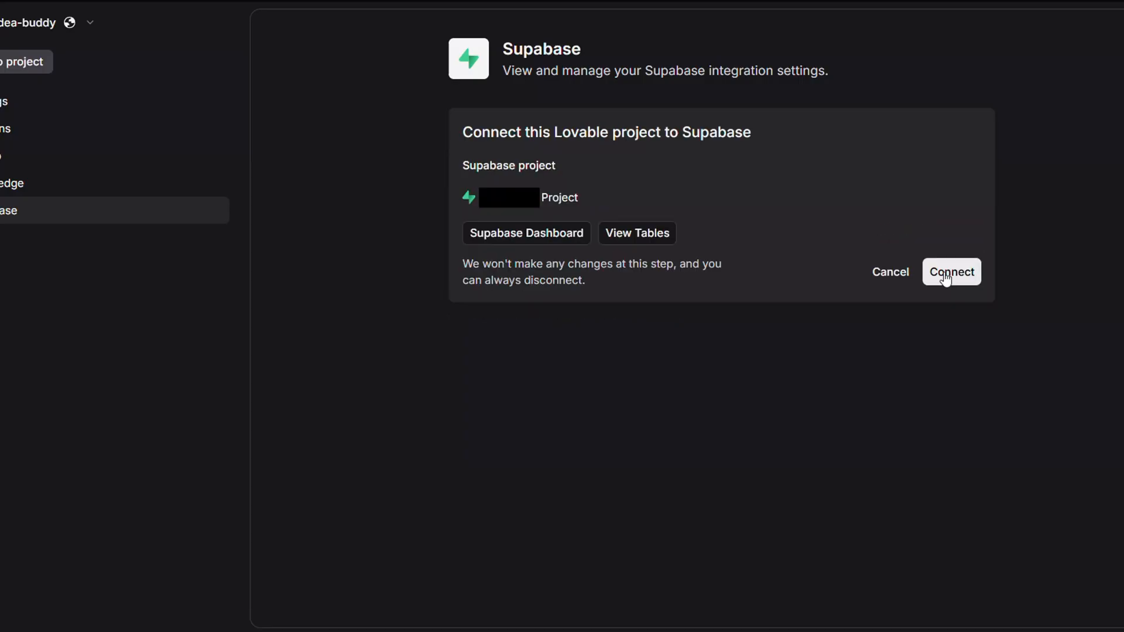
{"action": "left_click", "coordinate": [951, 272]}
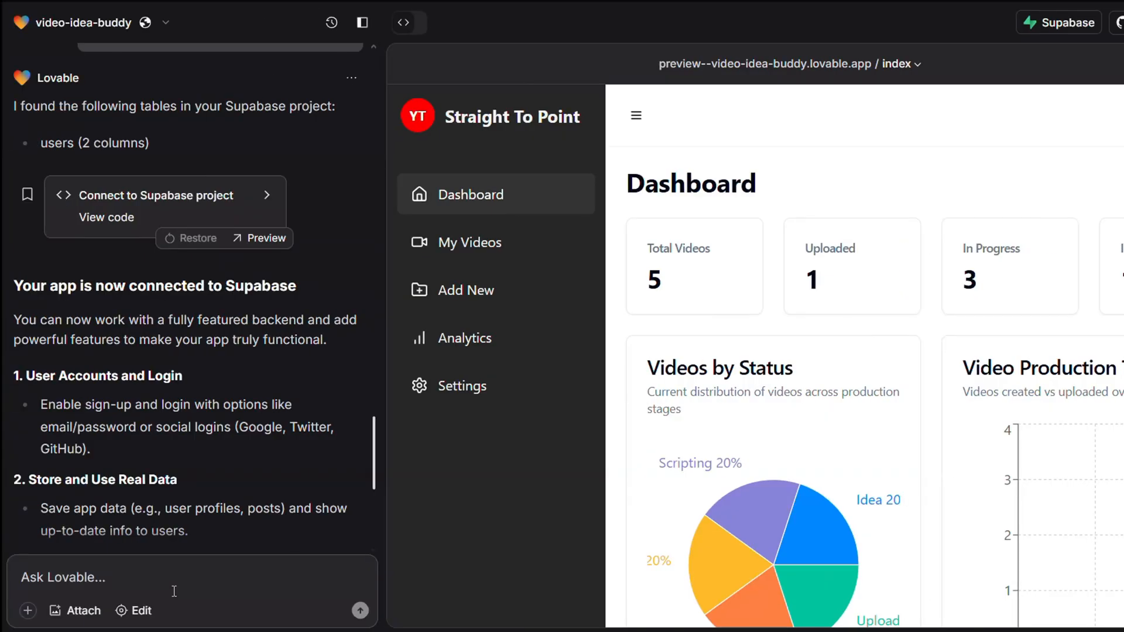
Request email and password sign-up and sign-in pages from the Lovable chat
{"action": "type", "text": "create me a sign up and sign in pages that w"}
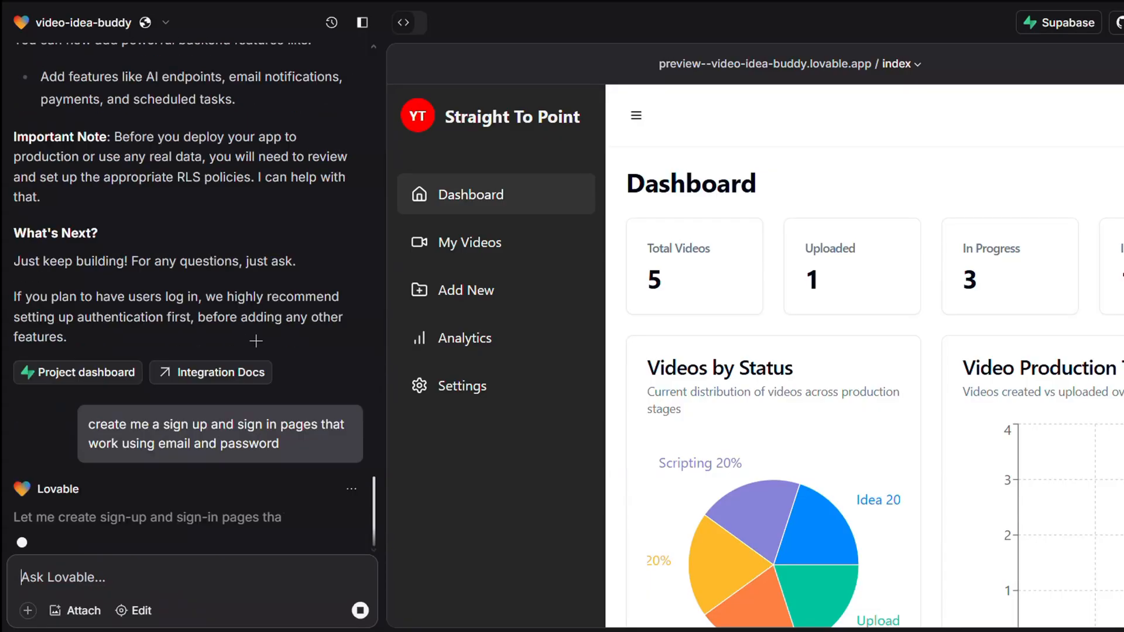
{"action": "scroll", "scroll_direction": "down", "scroll_amount": 3}
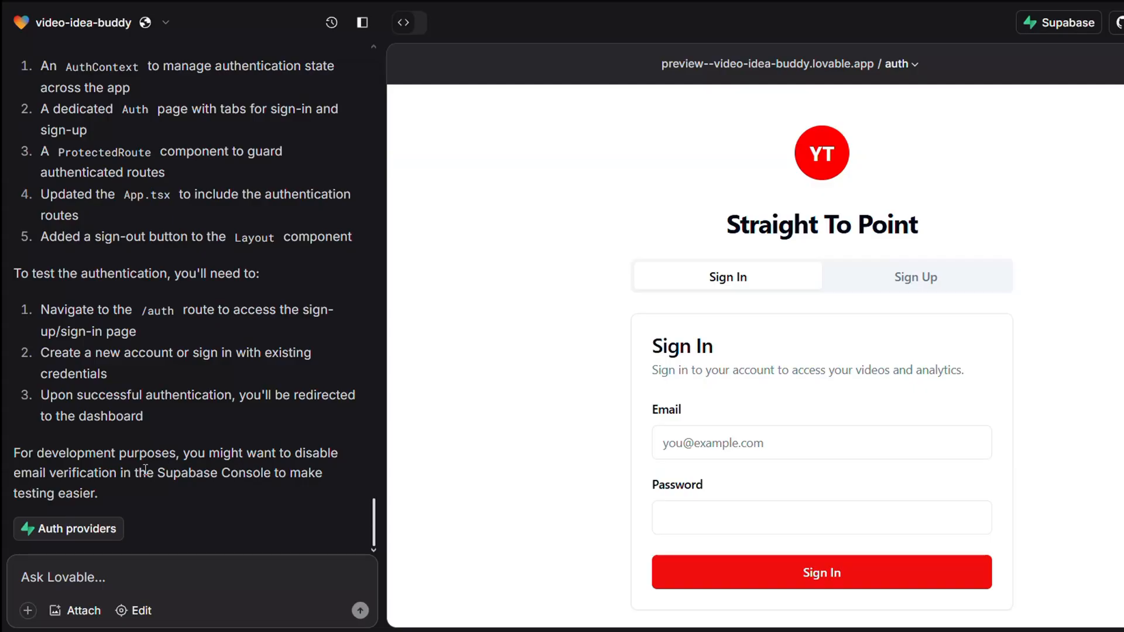
{"action": "mouse_move", "coordinate": [68, 528]}
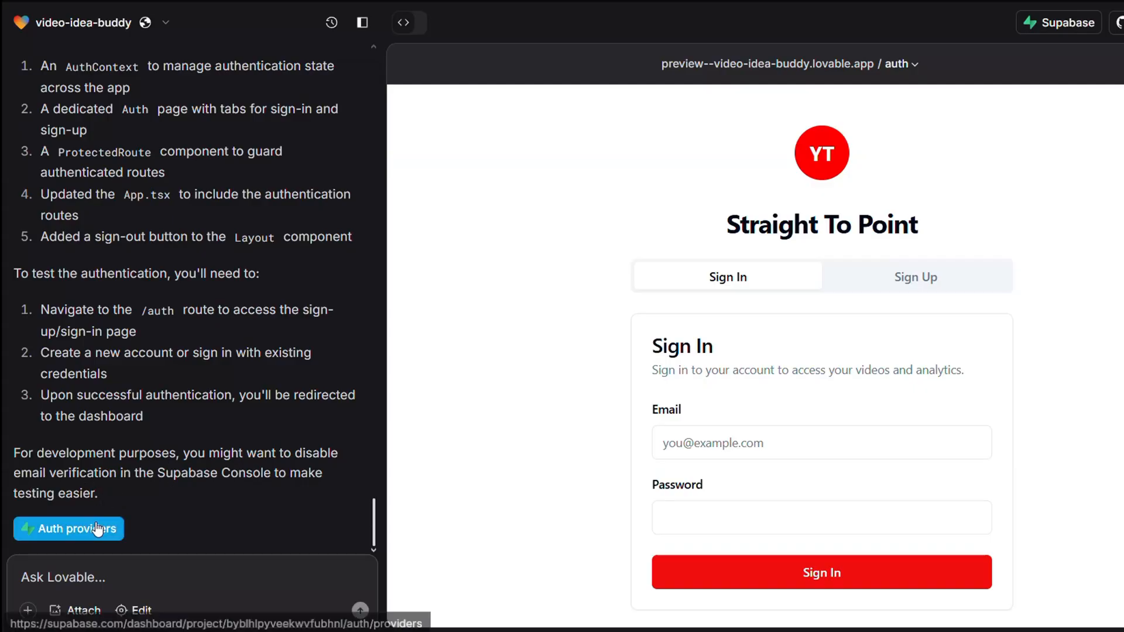
{"action": "mouse_move", "coordinate": [177, 515]}
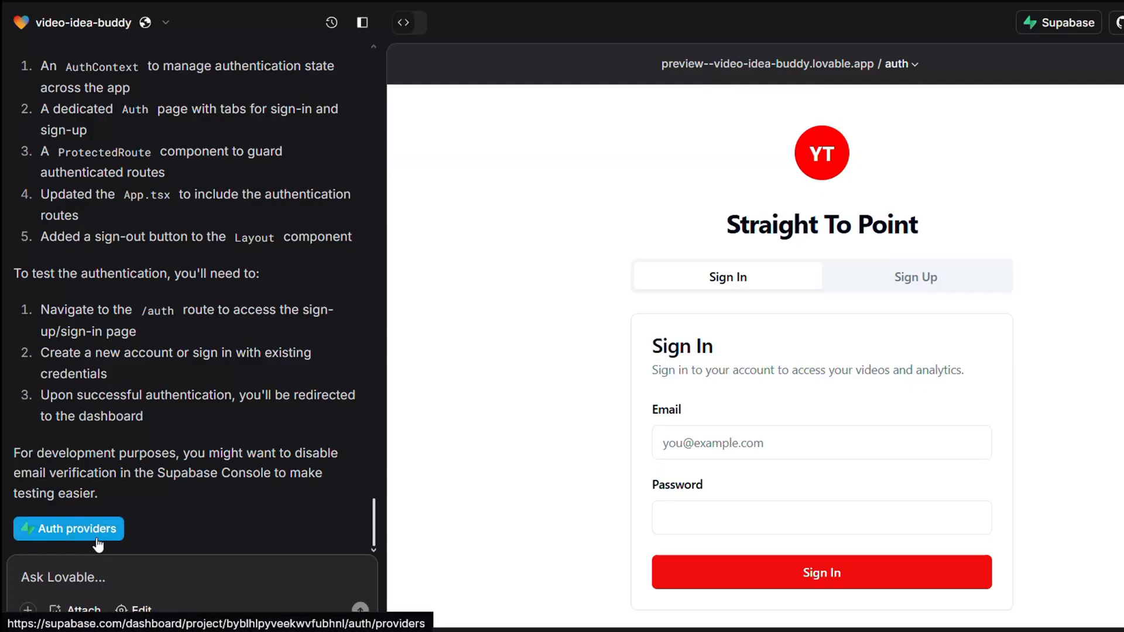
Review the Supabase authentication providers settings for the new auth page
{"action": "left_click", "coordinate": [68, 528]}
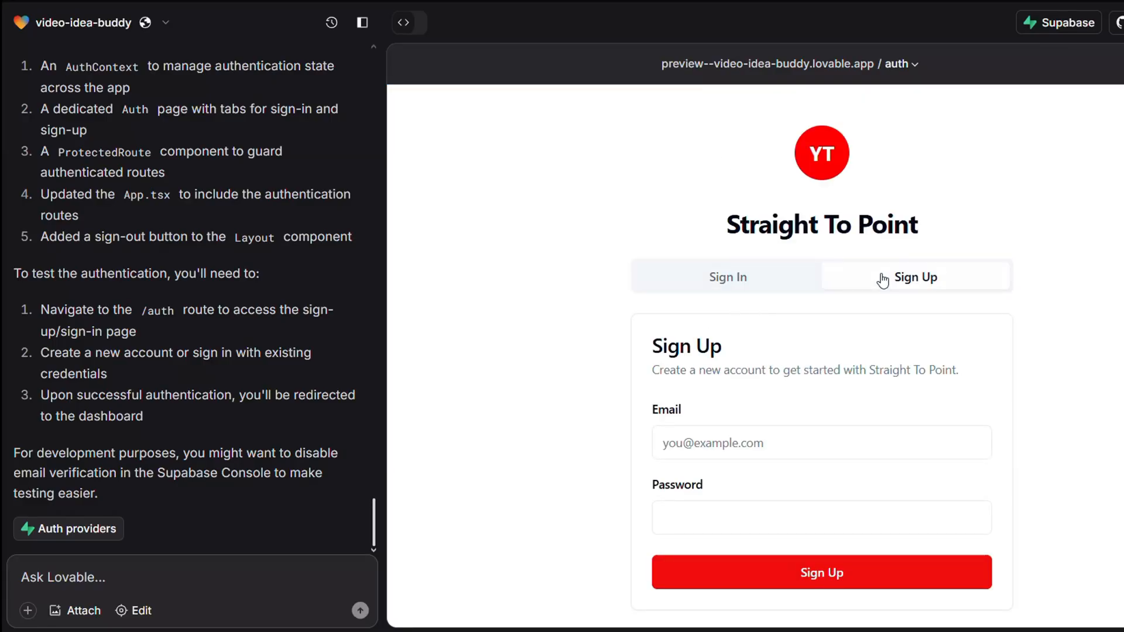
Create an account, then sign in with the corrected password to reach the dashboard
{"action": "left_click", "coordinate": [822, 573]}
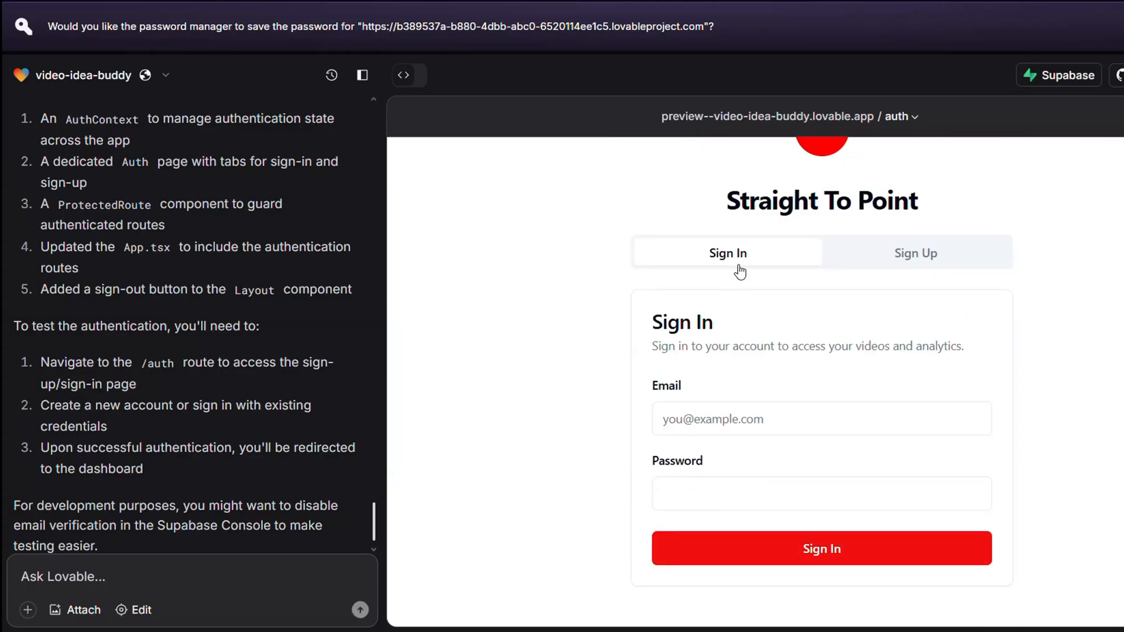
{"action": "left_click", "coordinate": [821, 548]}
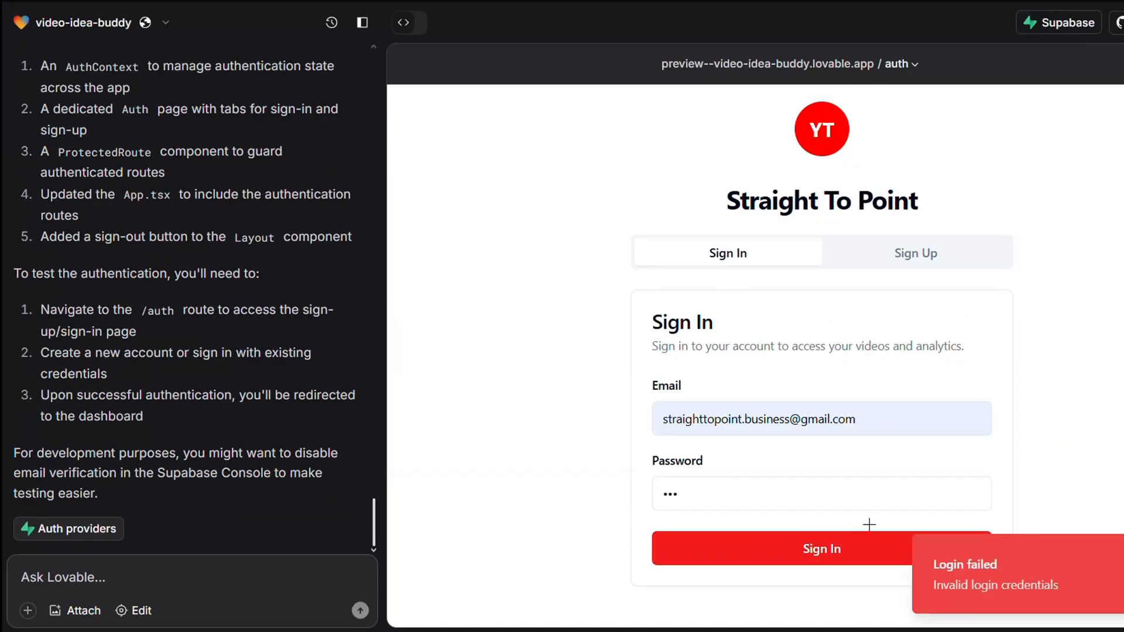
{"action": "mouse_move", "coordinate": [920, 524]}
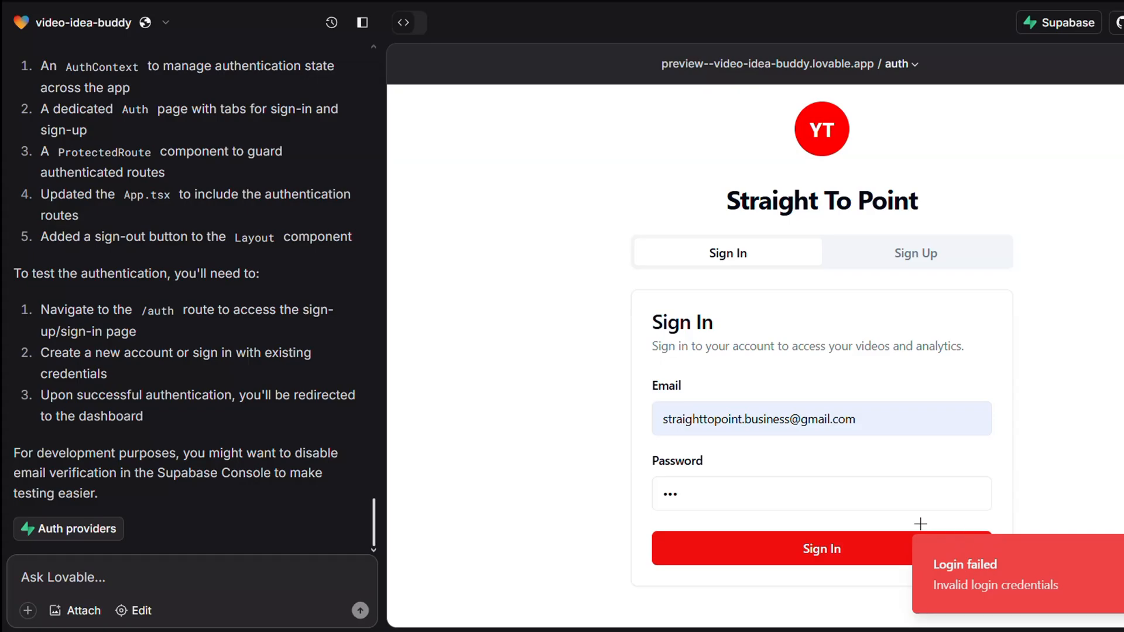
{"action": "left_click", "coordinate": [822, 493]}
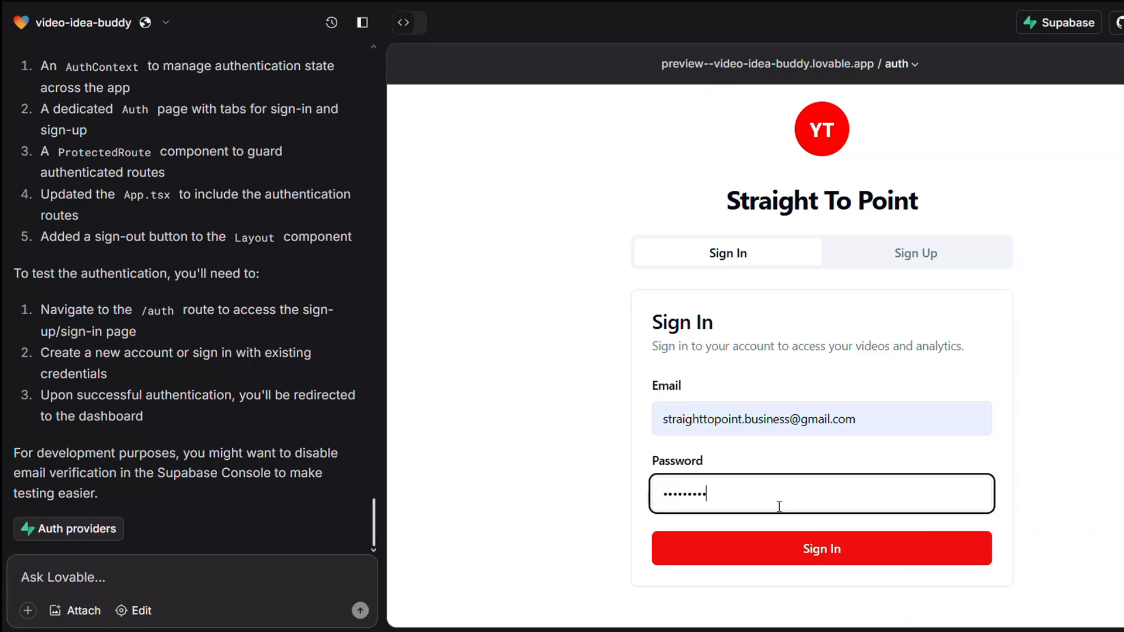
{"action": "left_click", "coordinate": [822, 548]}
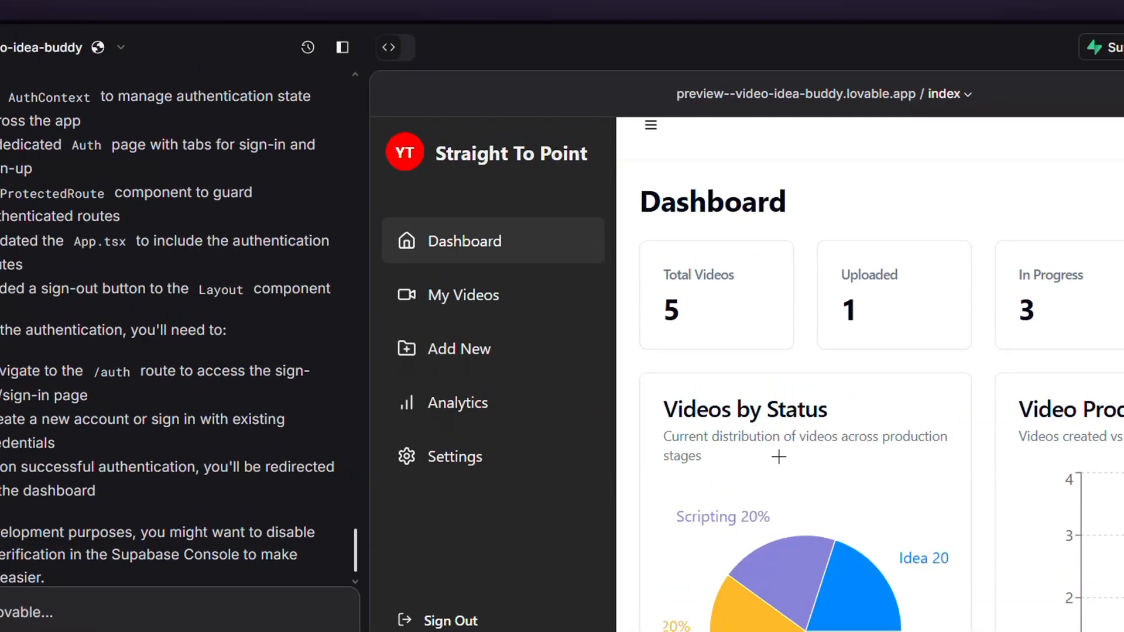
{"action": "scroll", "scroll_direction": "down", "scroll_amount": 3}
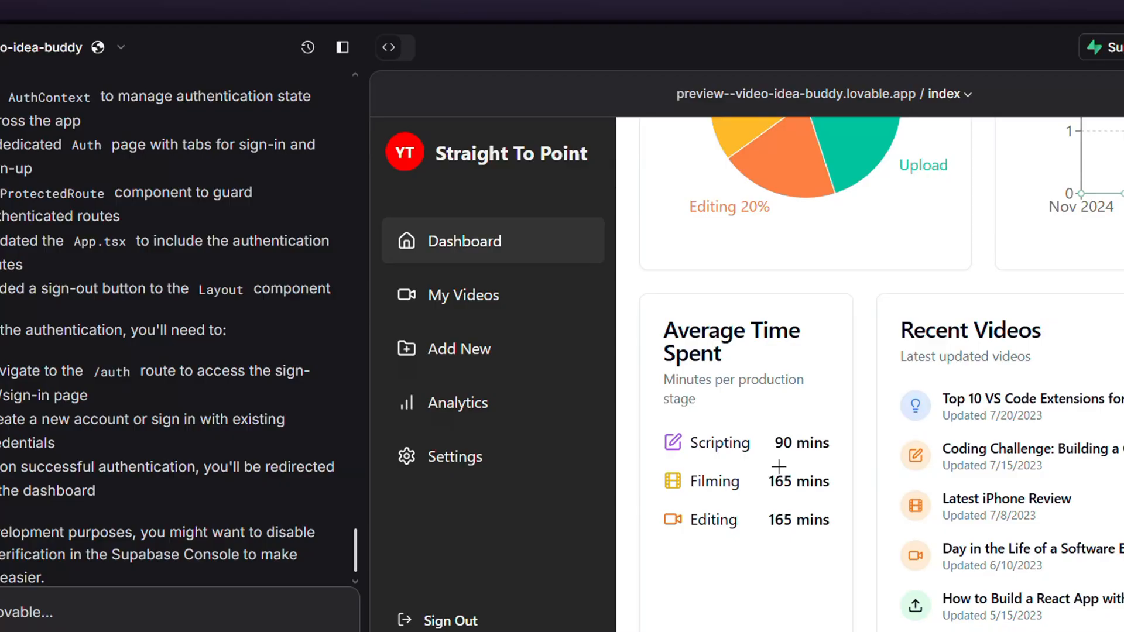